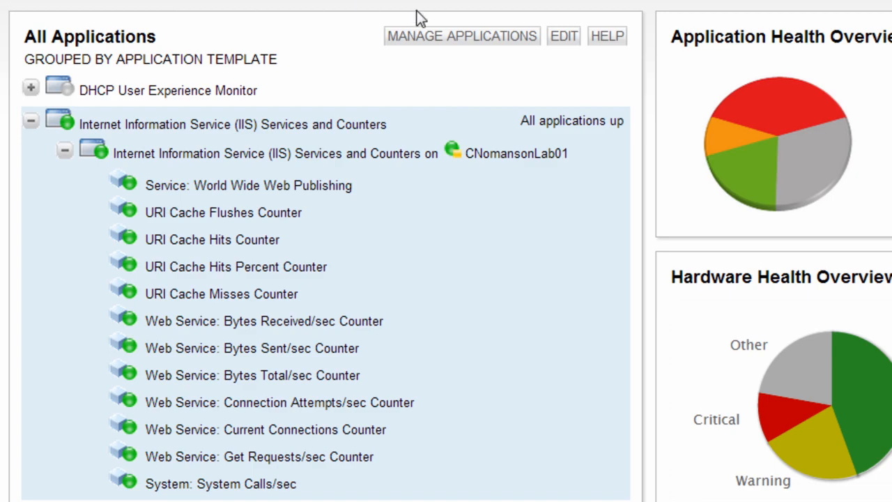
# - Open Manage Applications and scroll through the template tag filter list
pyautogui.click(461, 36)
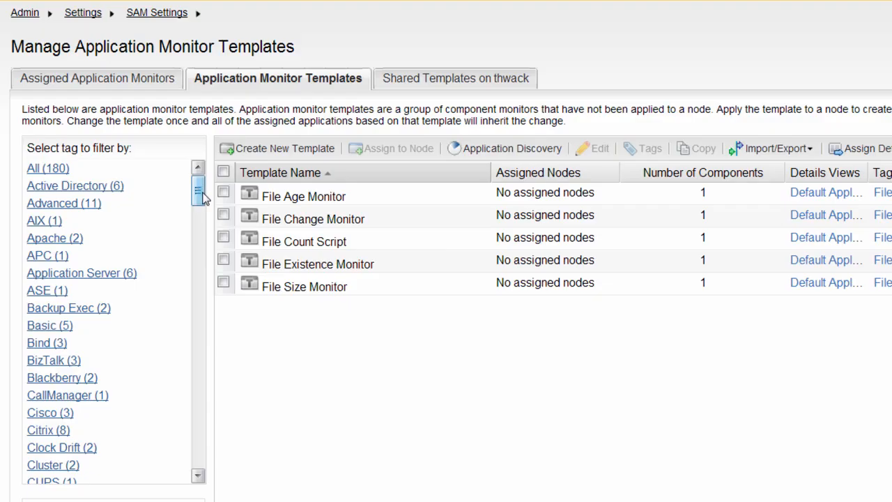
pyautogui.scroll(-3)
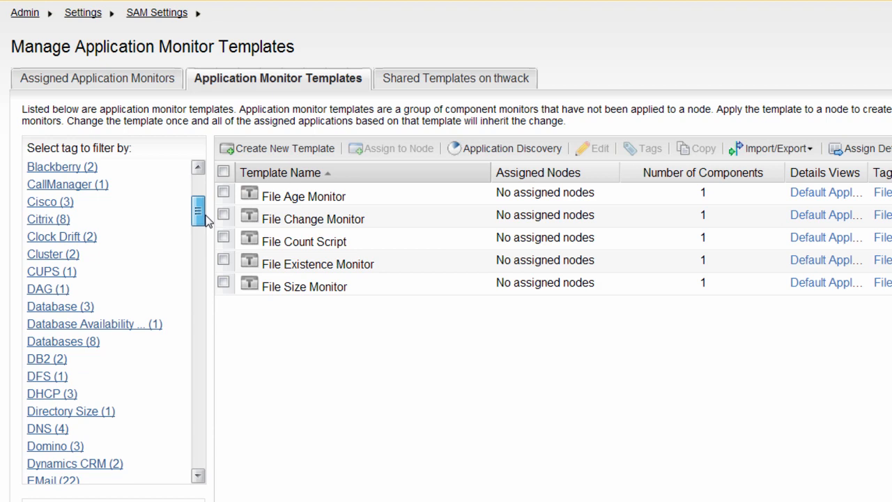
pyautogui.scroll(-3)
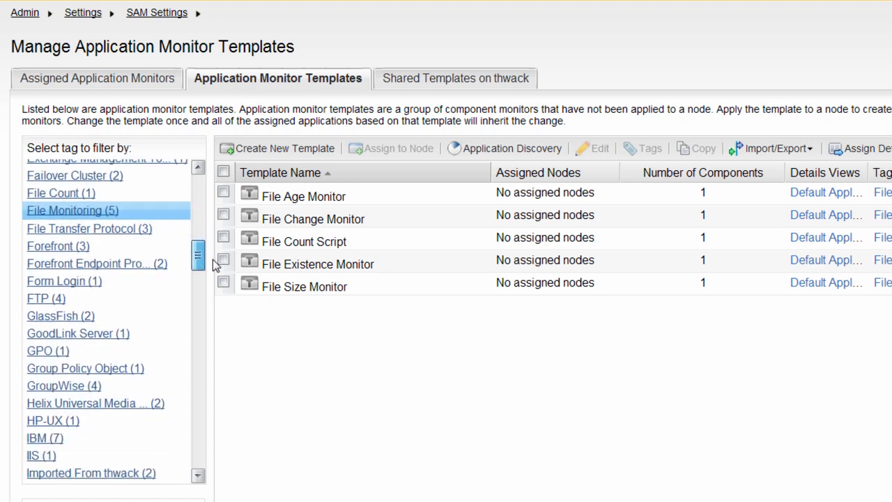
pyautogui.scroll(3)
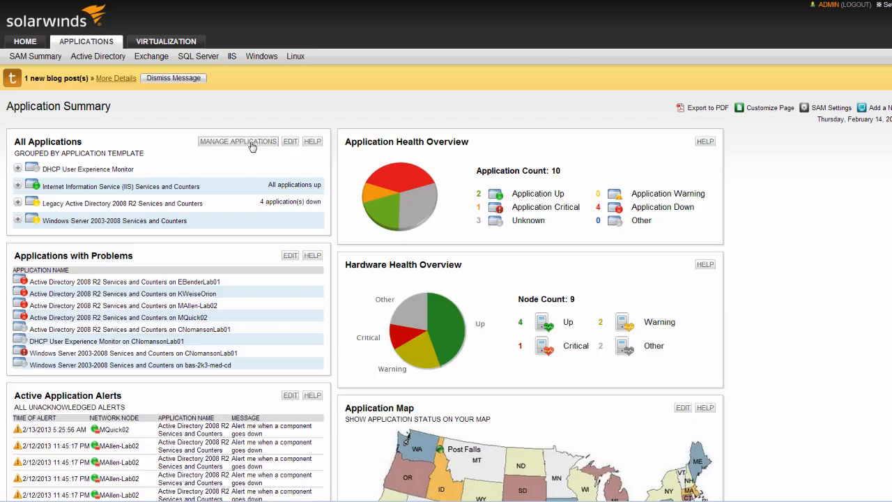
# - Go to Application Monitor Templates and follow the 'Share your Application Monitor Templates' thwack link
pyautogui.click(238, 141)
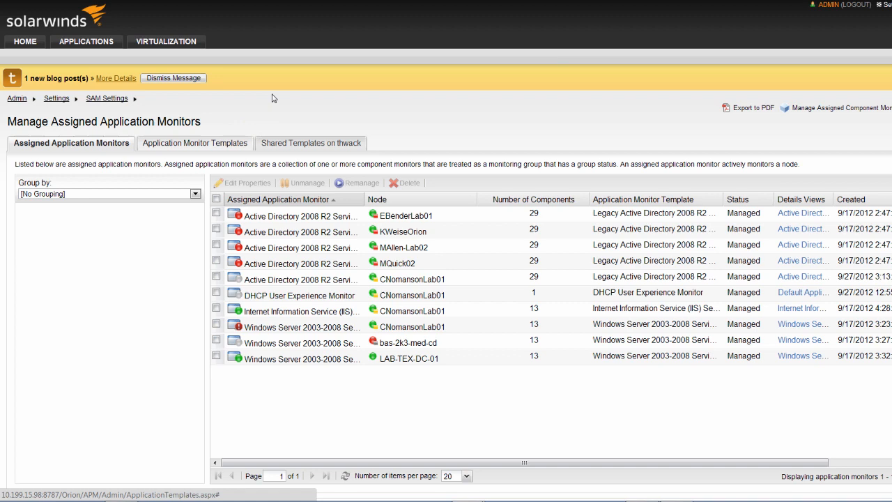
pyautogui.click(195, 143)
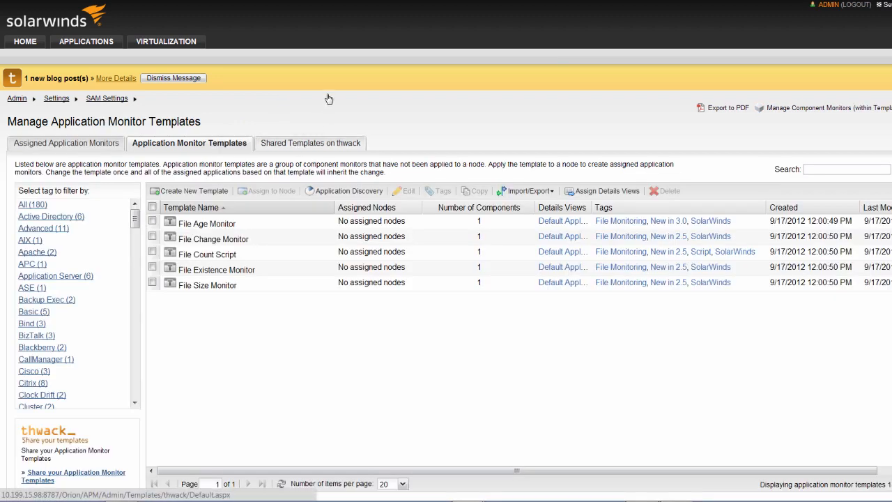
pyautogui.click(310, 143)
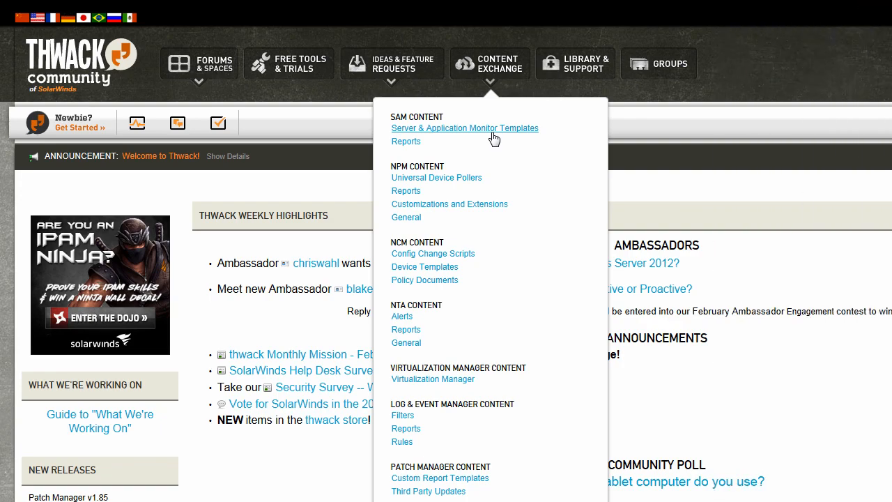
# - Choose Server & Application Monitor Templates under SAM Content in the Content Exchange menu
pyautogui.click(464, 128)
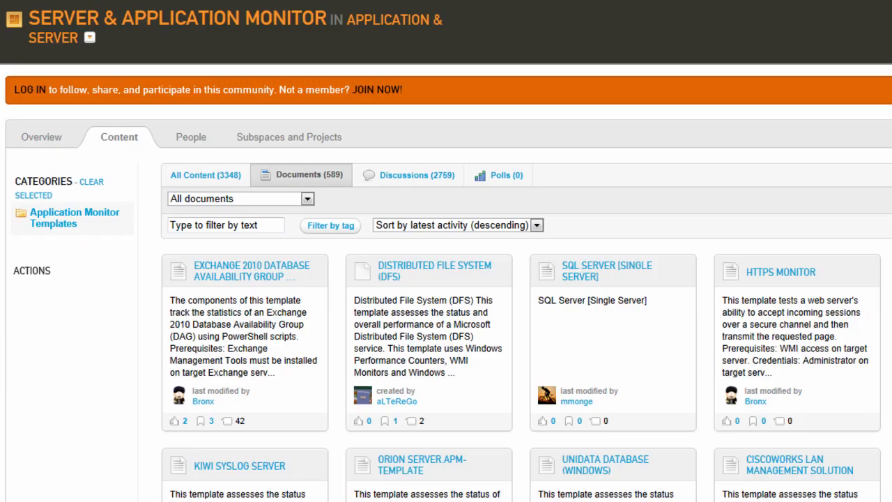
pyautogui.moveTo(630, 444)
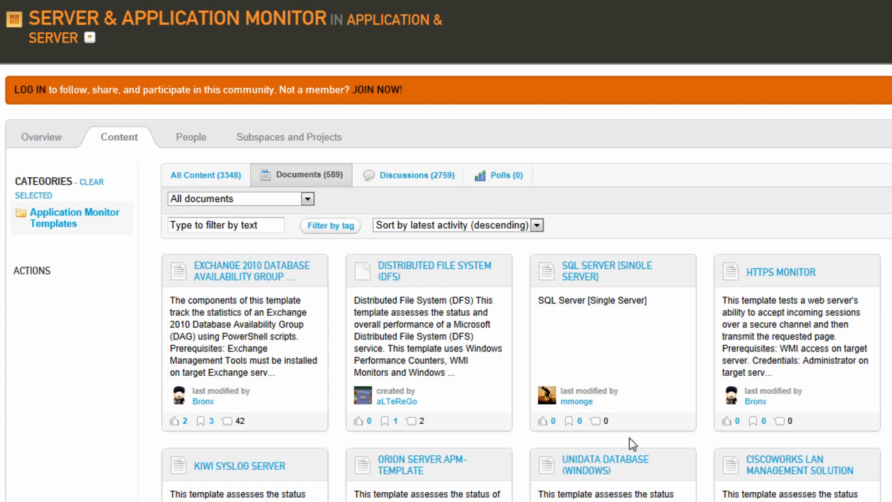